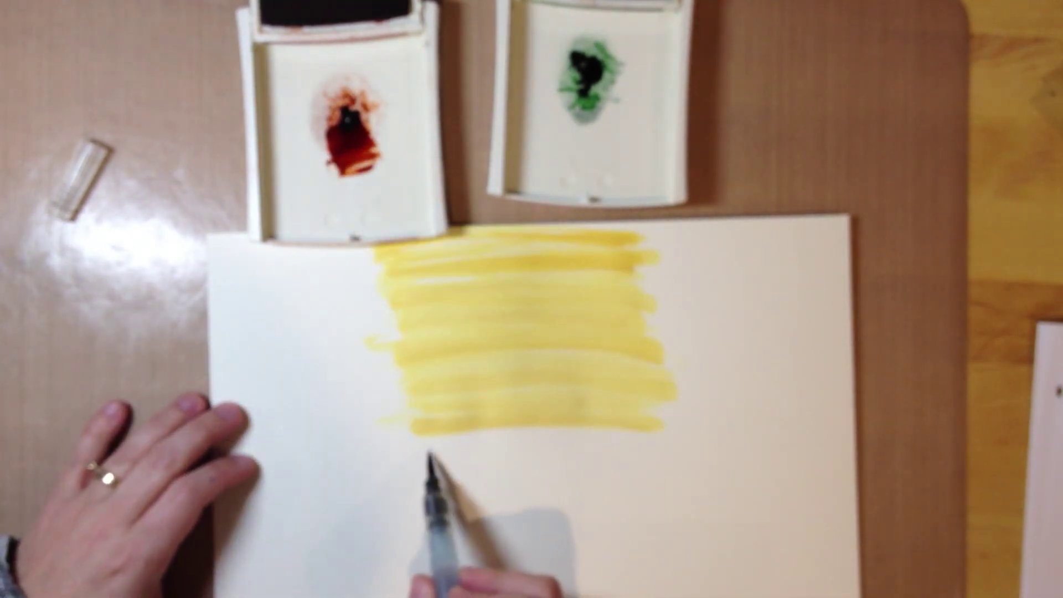
pyautogui.moveTo(421, 440); pyautogui.dragTo(624, 448)
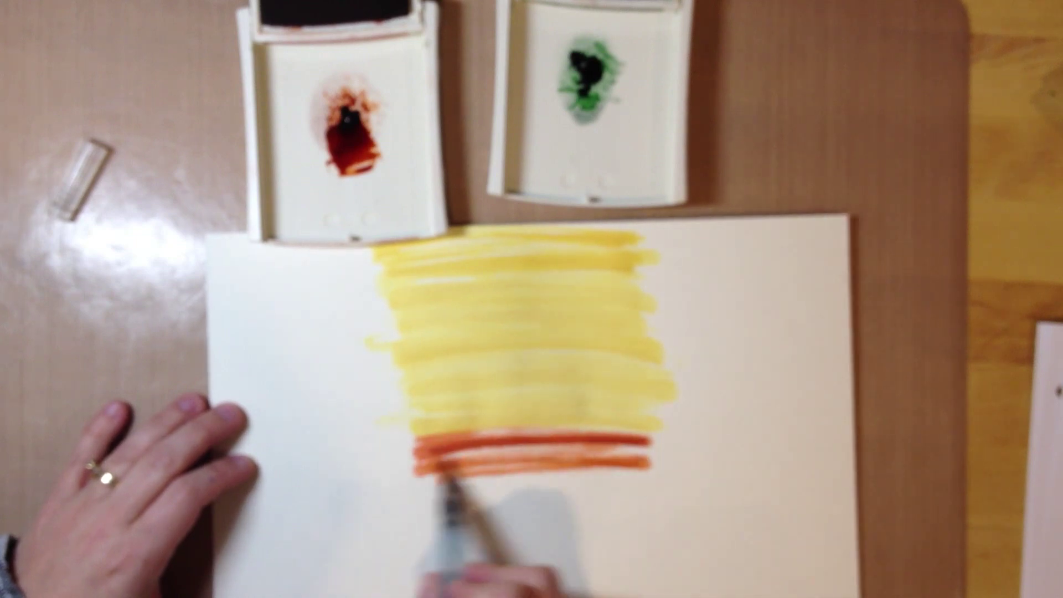